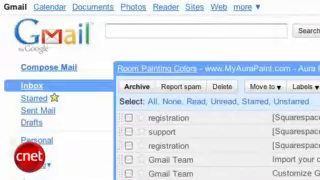
scroll("down", 3)
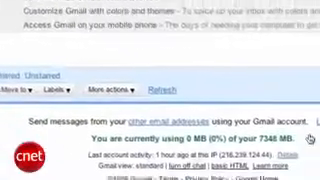